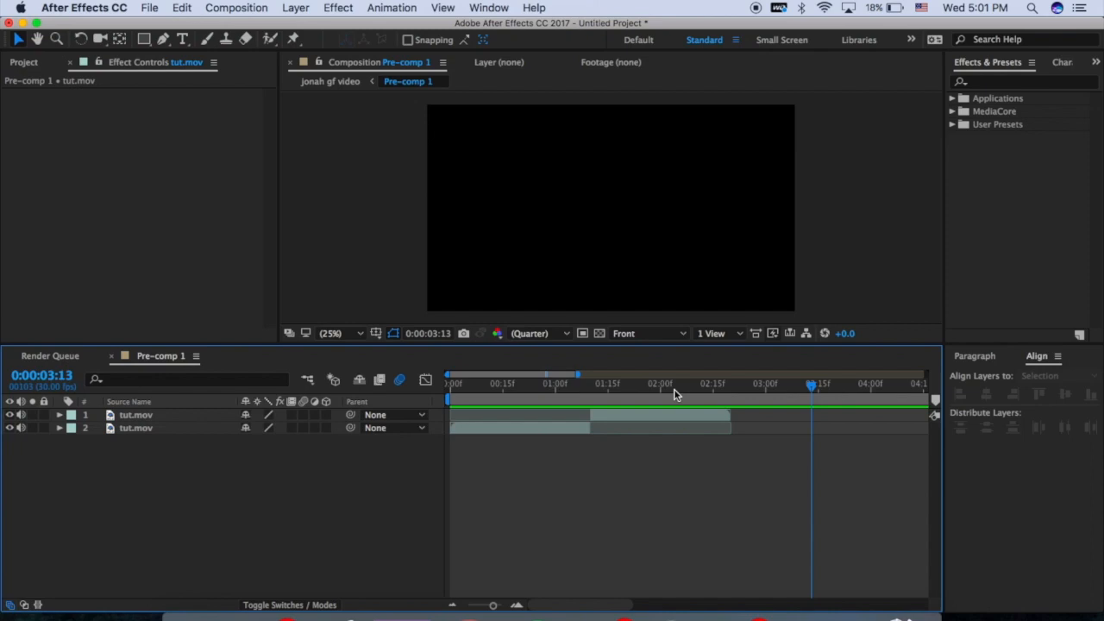
Step: Return the playhead in Pre-comp 1 to 0:00:00:00 so the bridge clip shows
click(537, 383)
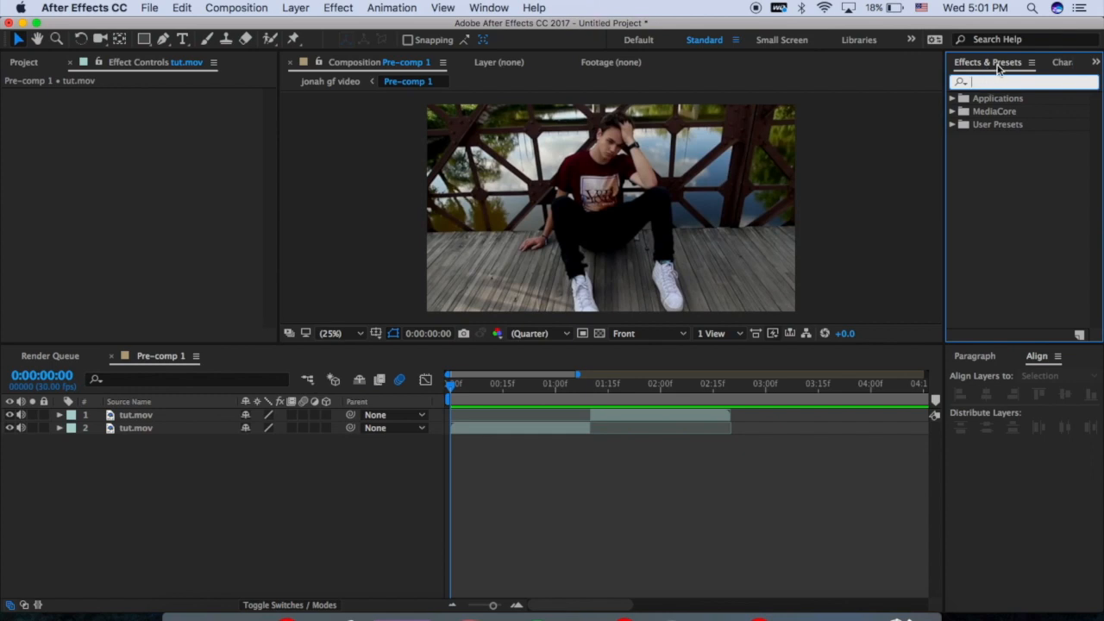
Step: Apply Motion Tile with output width and height 400 and Mirror Edges enabled
text(m)
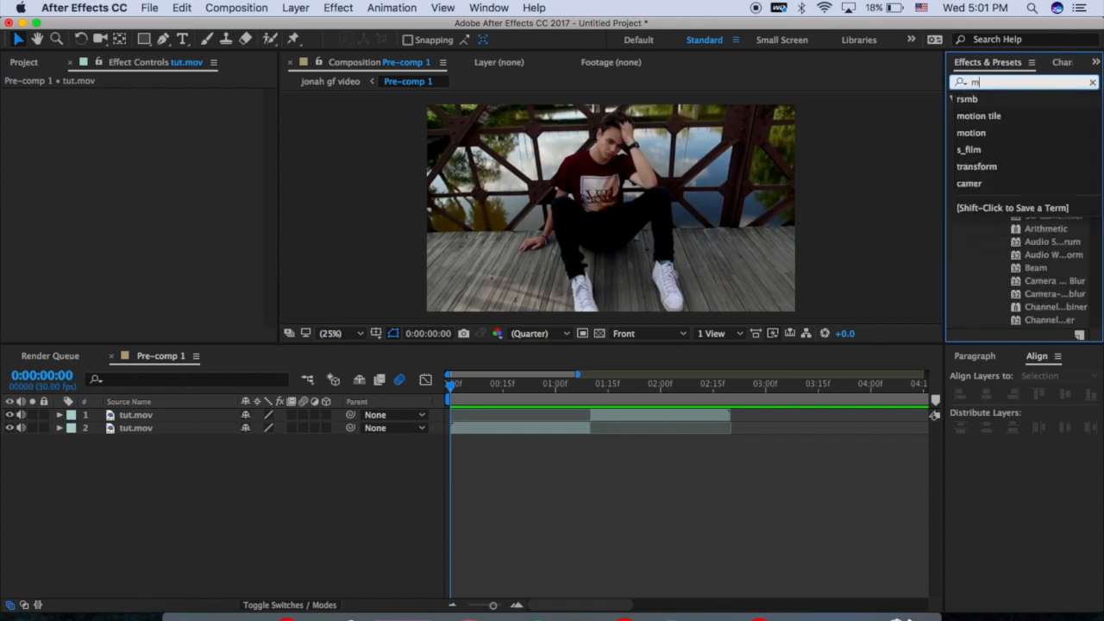
text(otion tile)
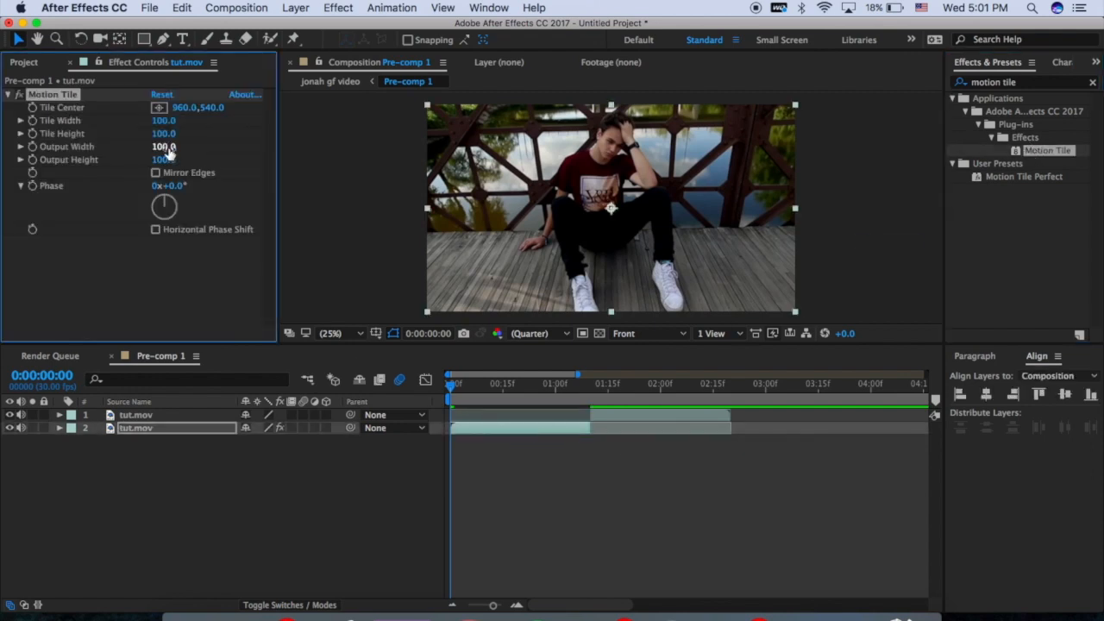
click(164, 147)
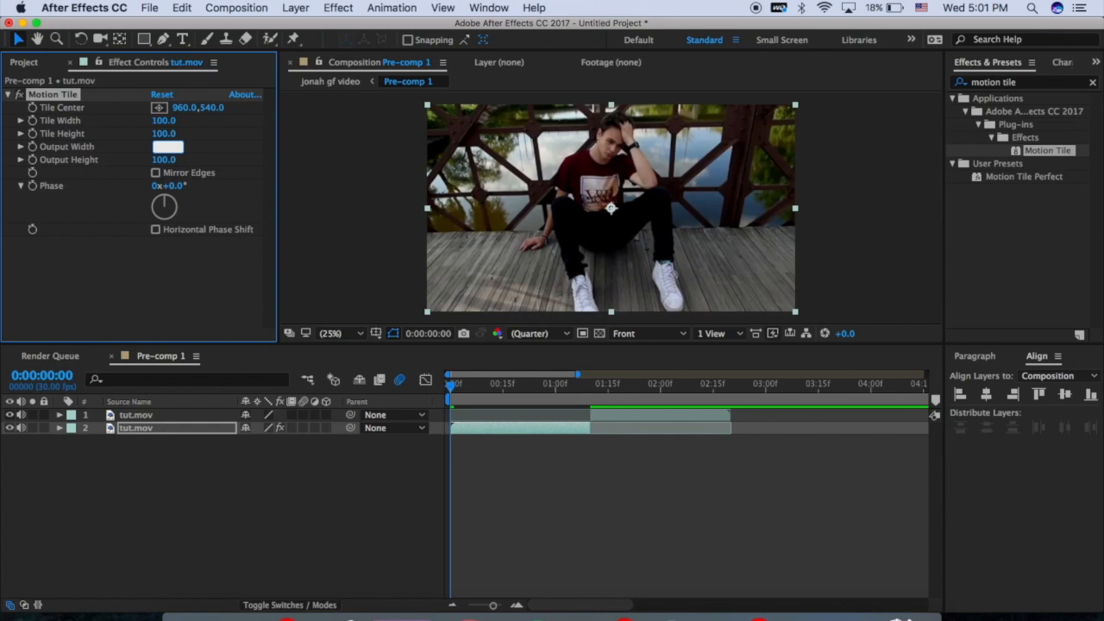
text(400.0)
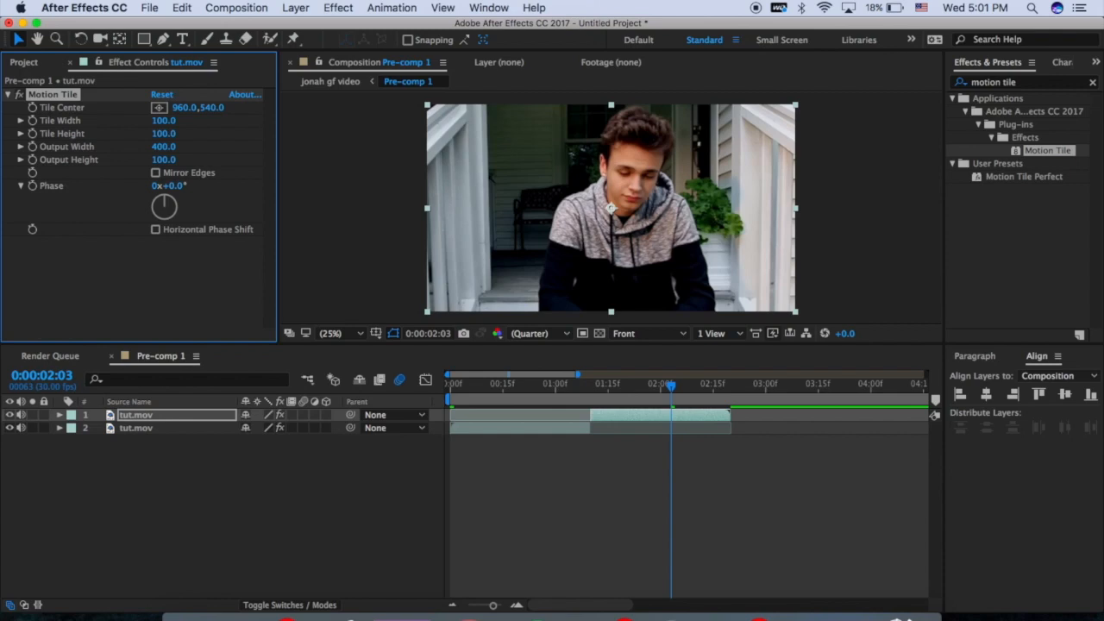
click(165, 159)
text(400)
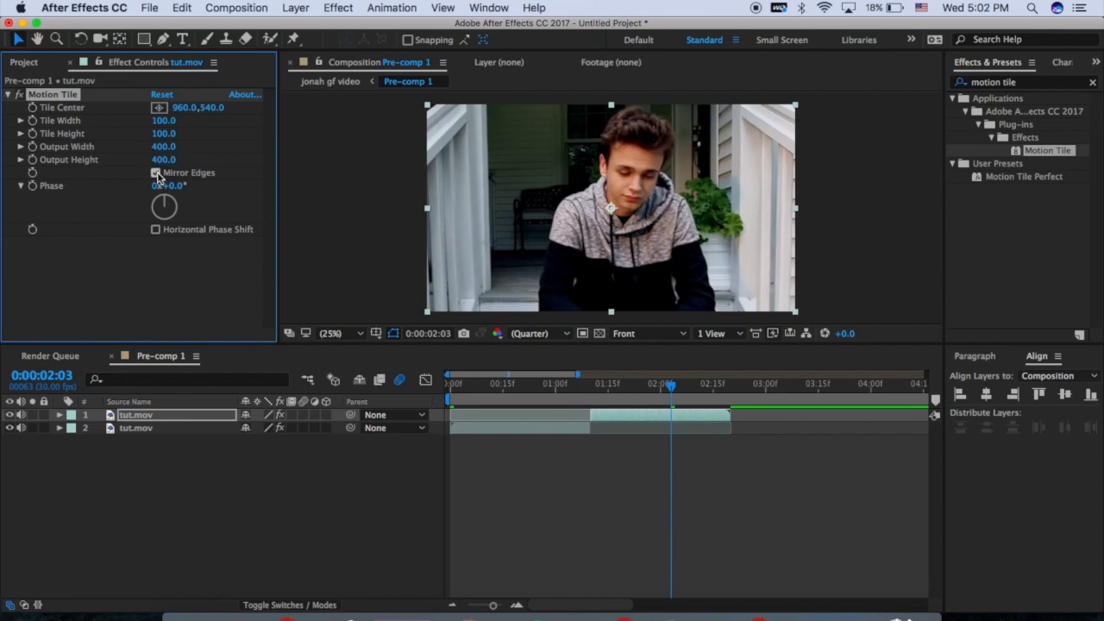
click(156, 173)
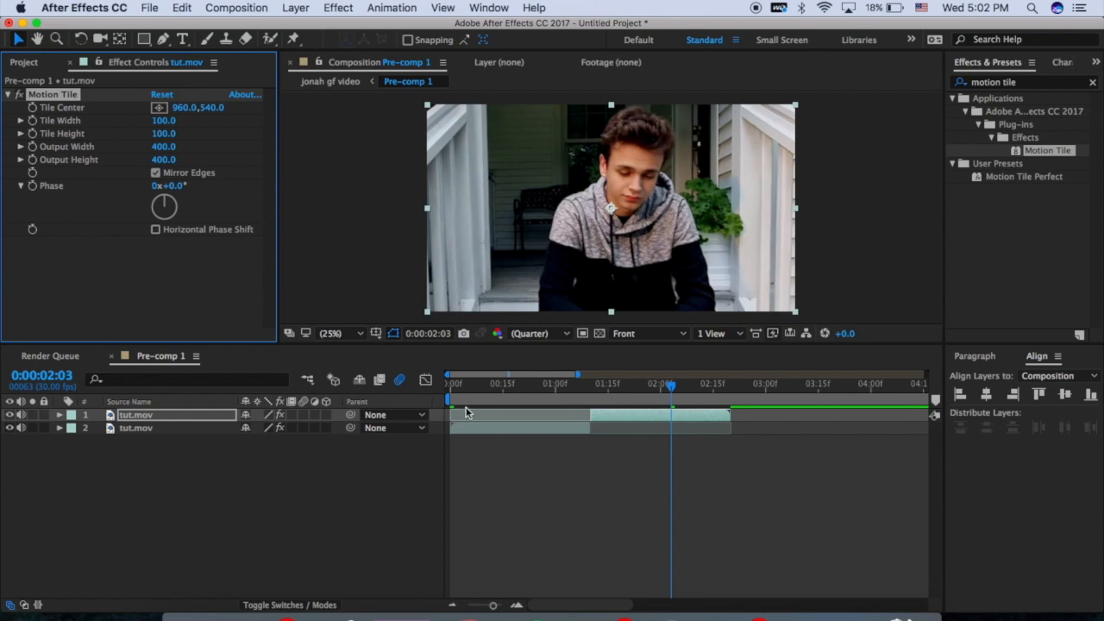
click(448, 383)
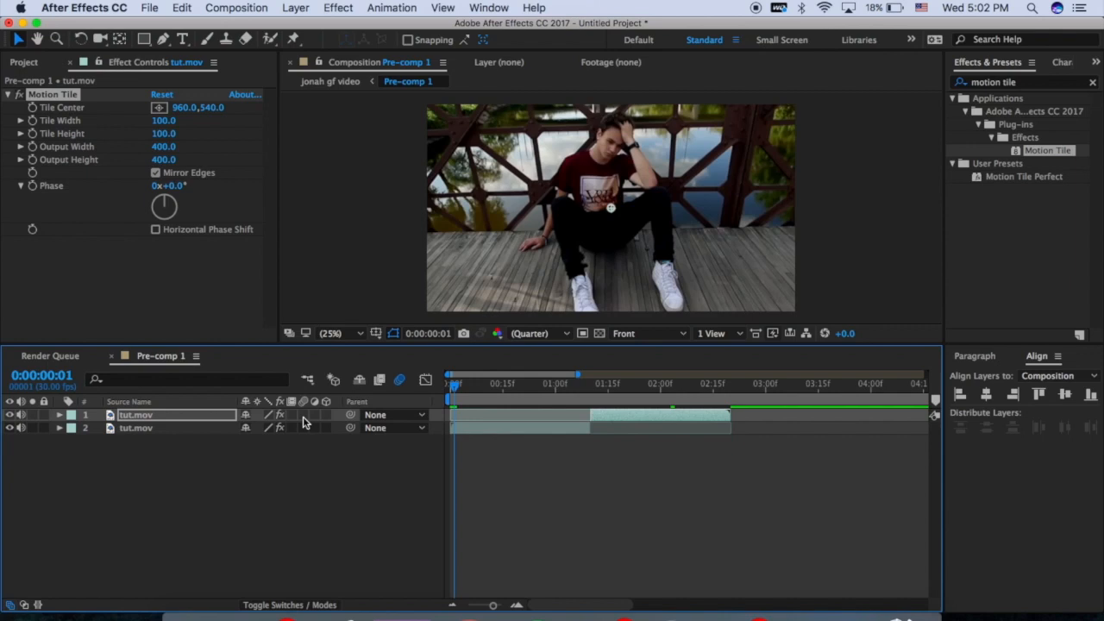
mouse_move(530, 466)
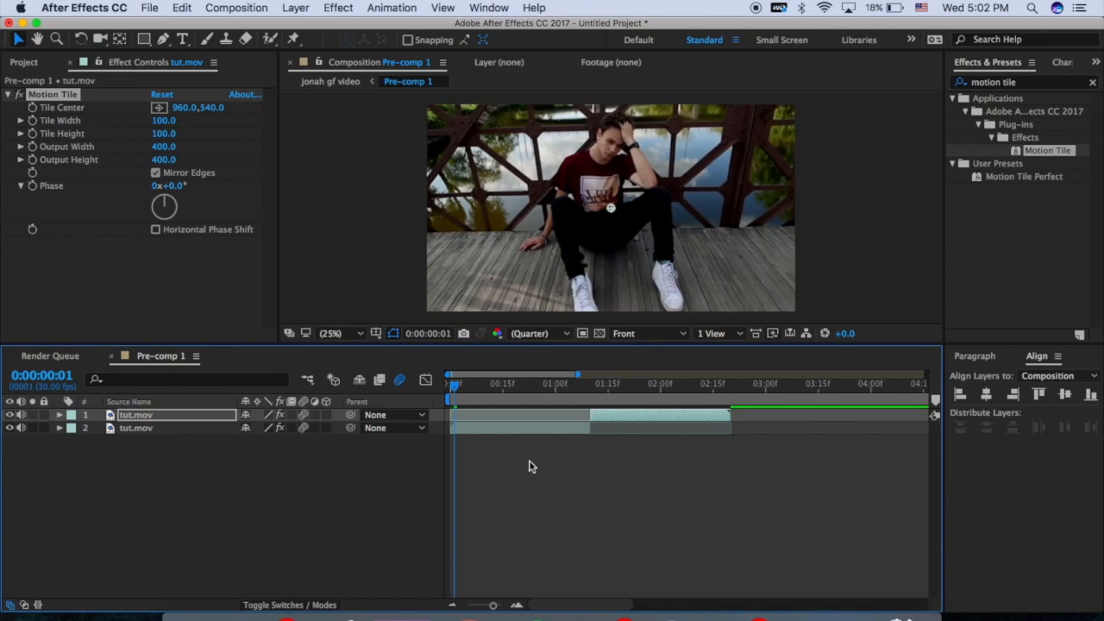
mouse_move(492, 440)
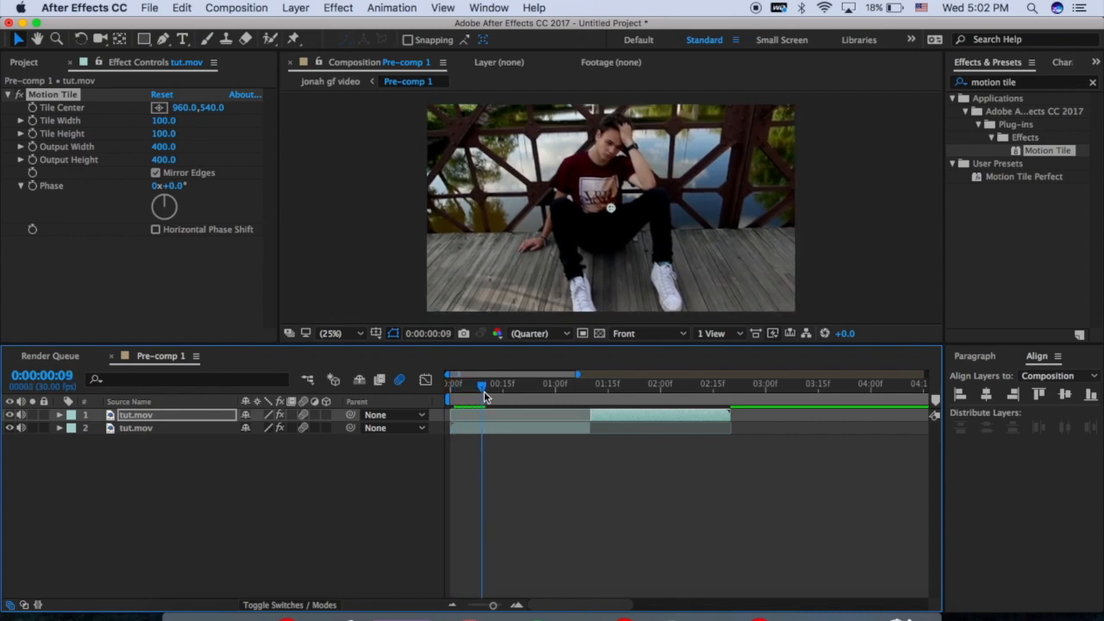
mouse_move(482, 390)
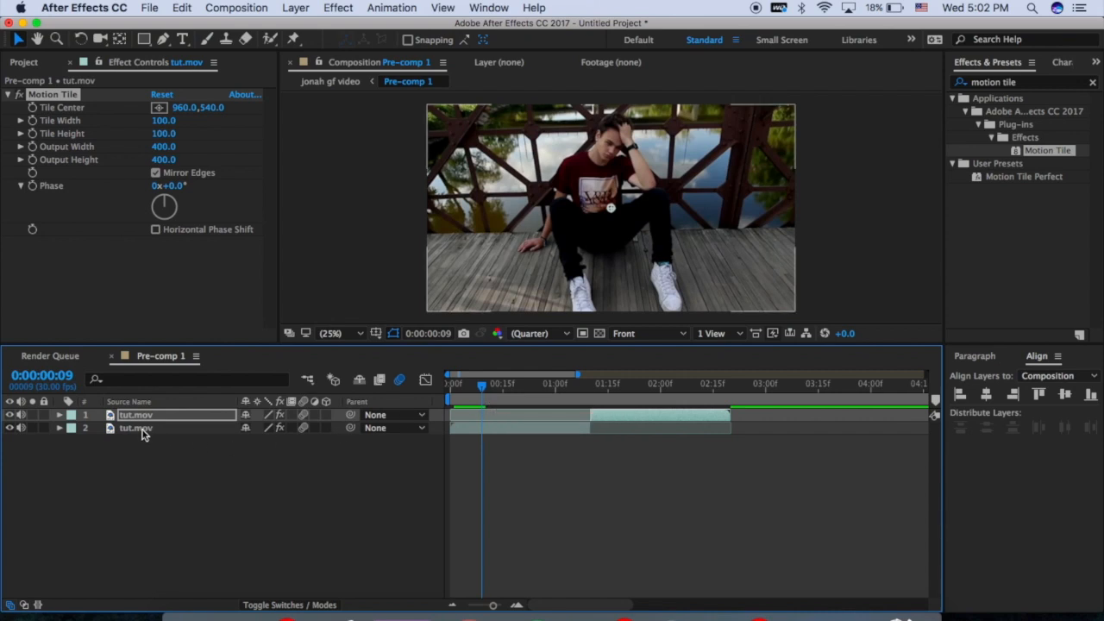
Step: Select the bridge clip layer and scrub its Scale upward for the zoom-in
click(134, 428)
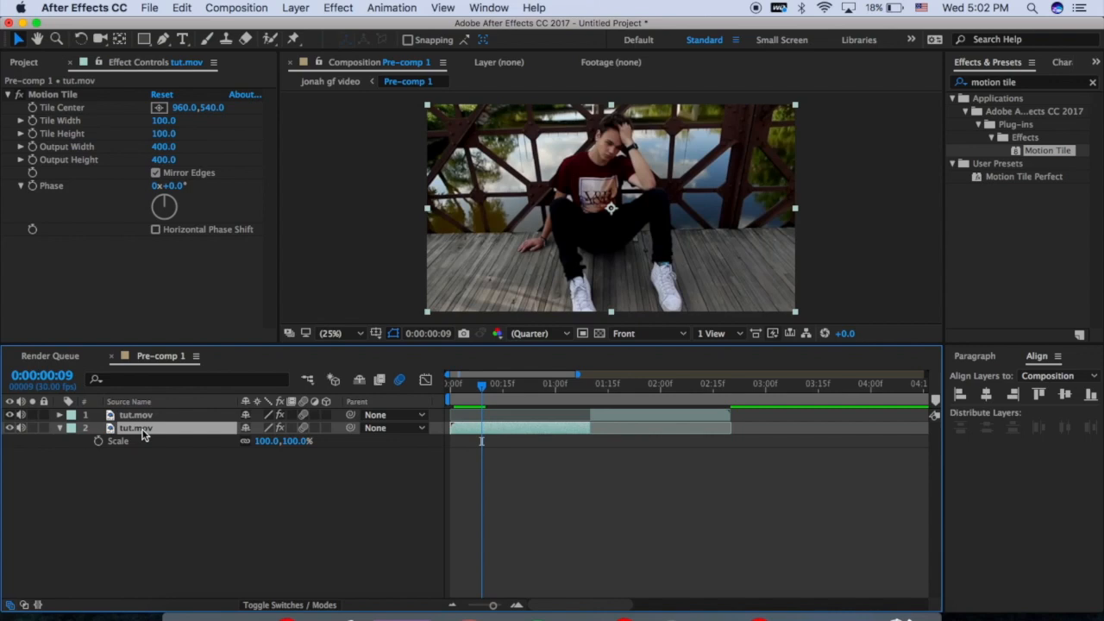
mouse_move(264, 497)
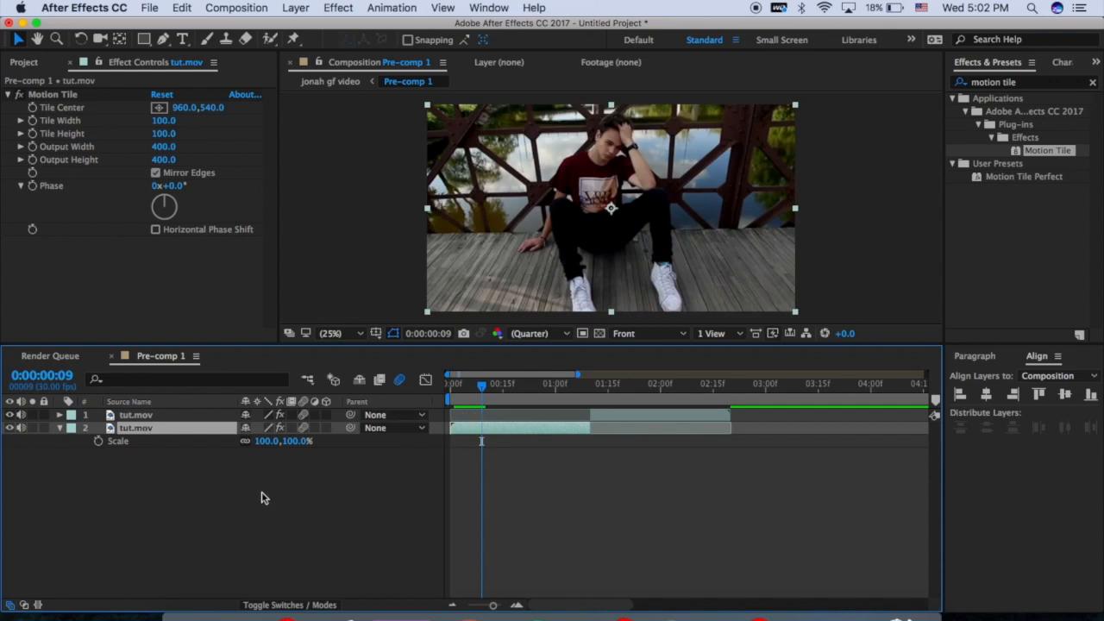
mouse_move(102, 459)
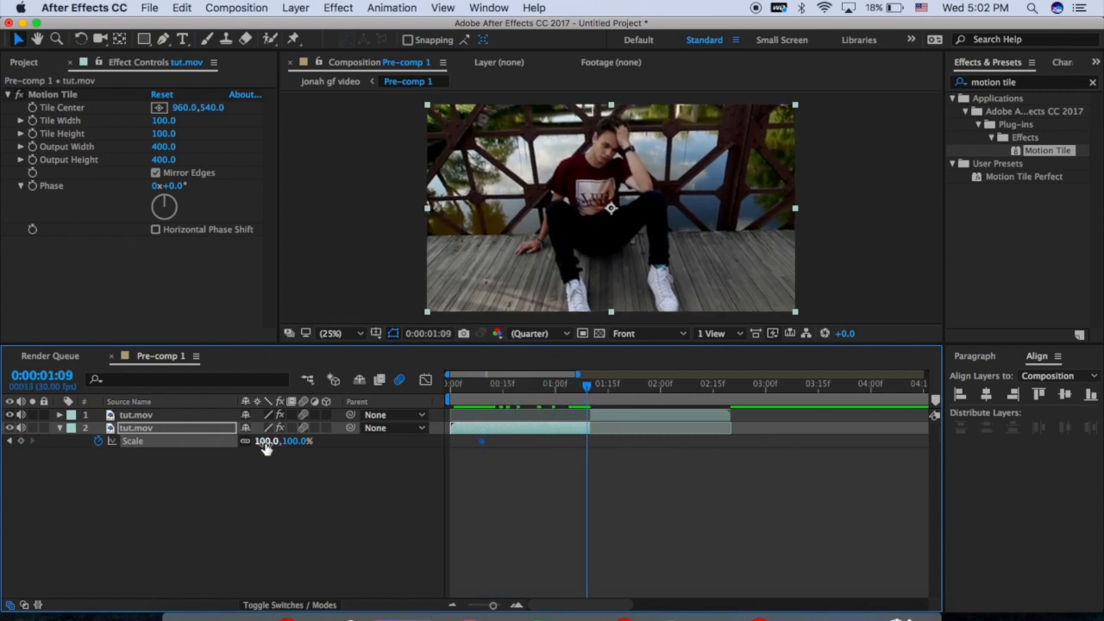
drag(267, 440, 285, 441)
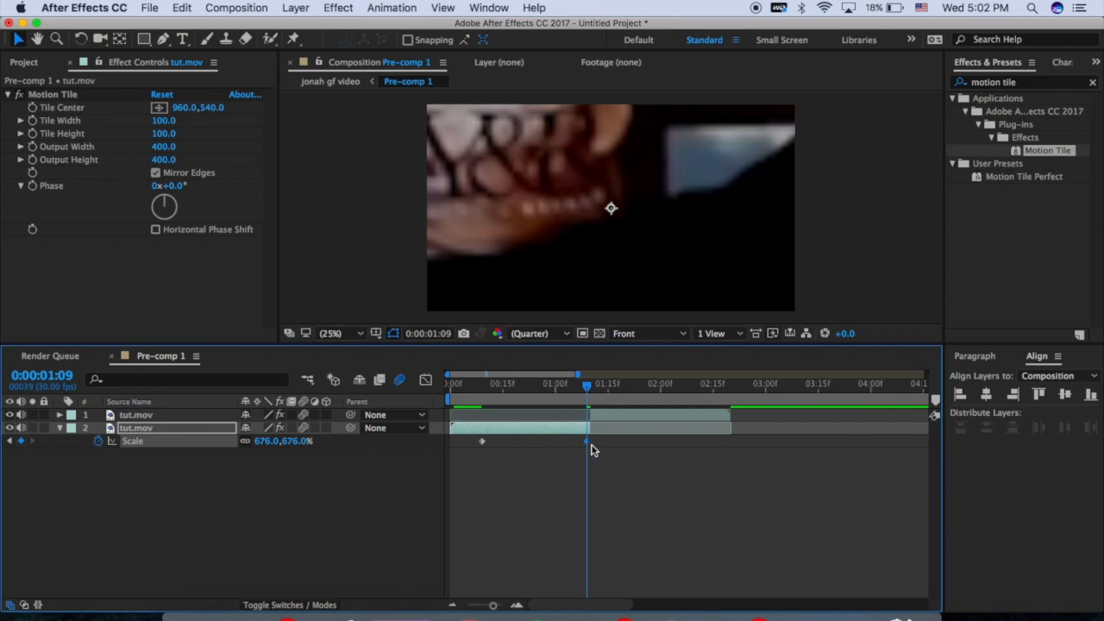
mouse_move(569, 488)
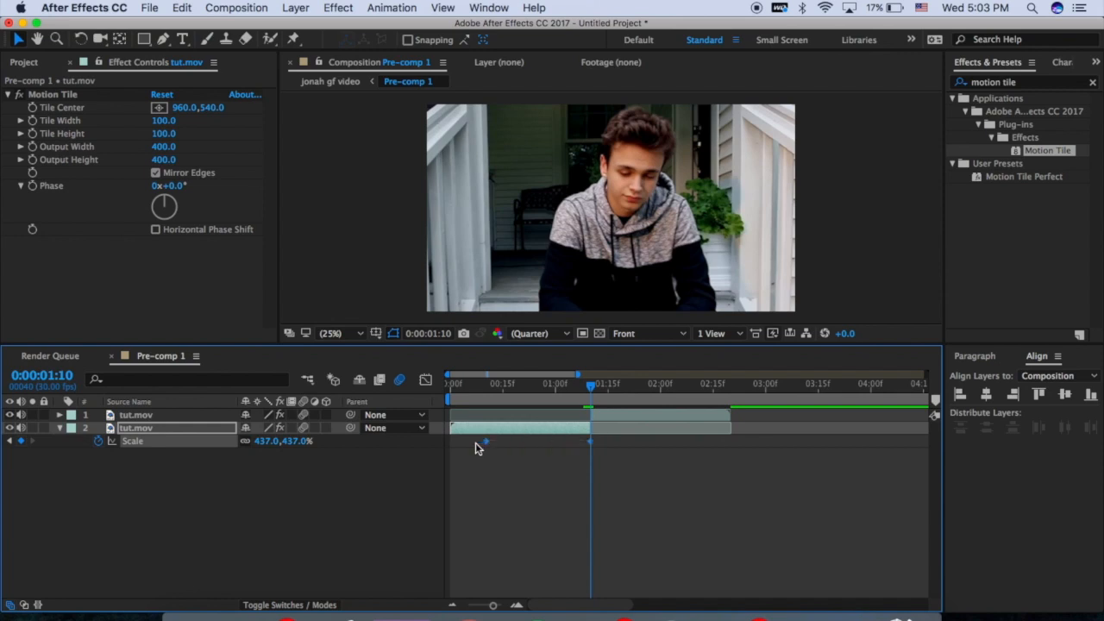
mouse_move(494, 447)
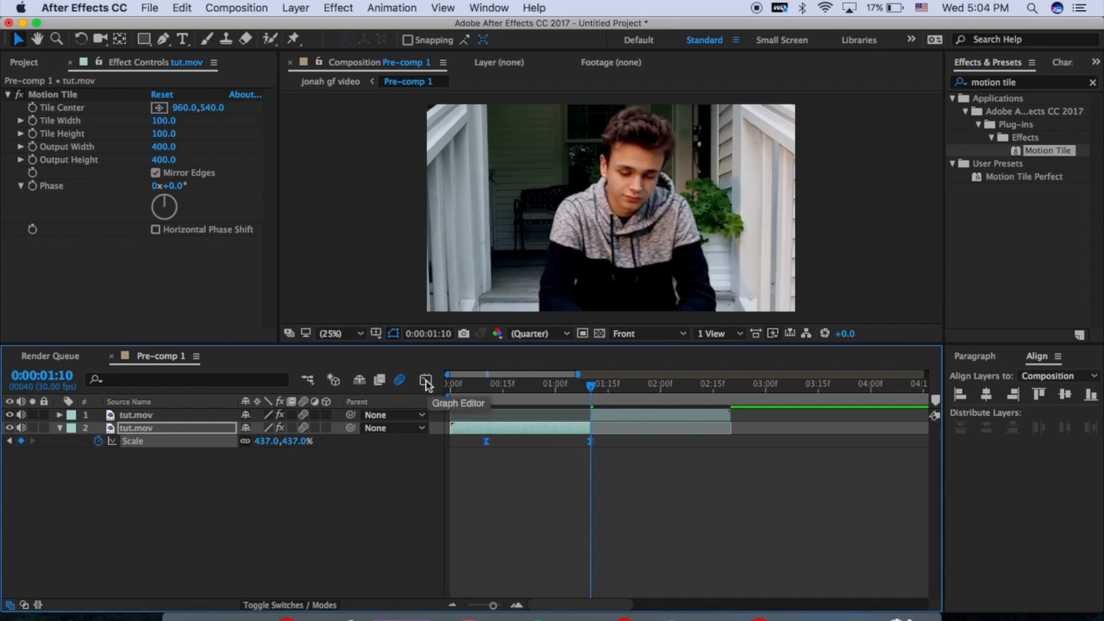
Step: In the Graph Editor, drag the first keyframe's influence handle so the scale accelerates late
click(424, 379)
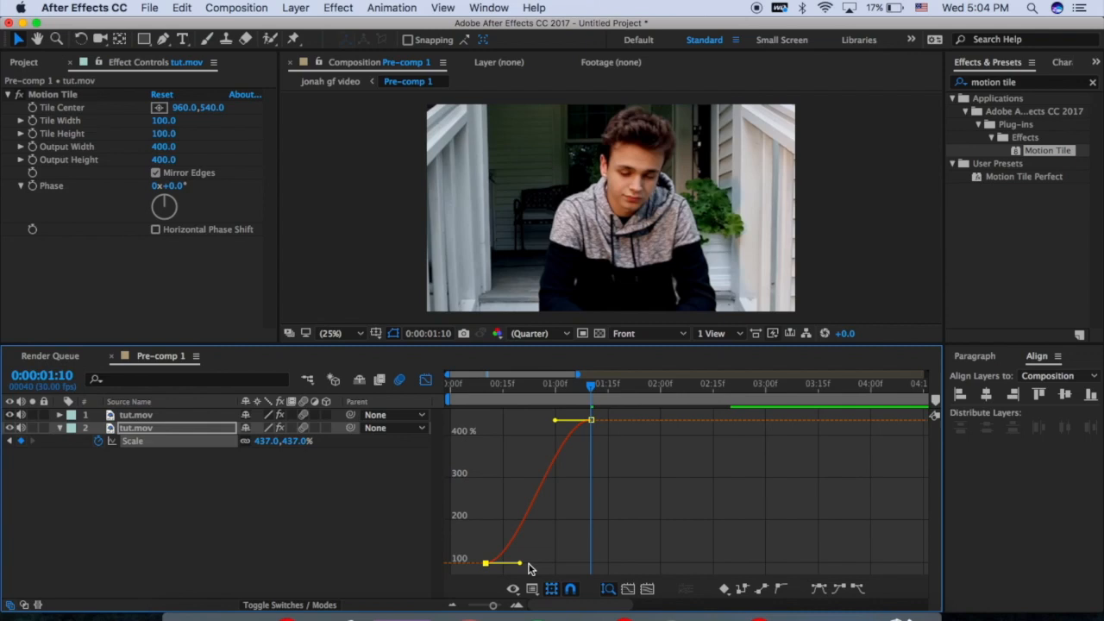
mouse_move(526, 567)
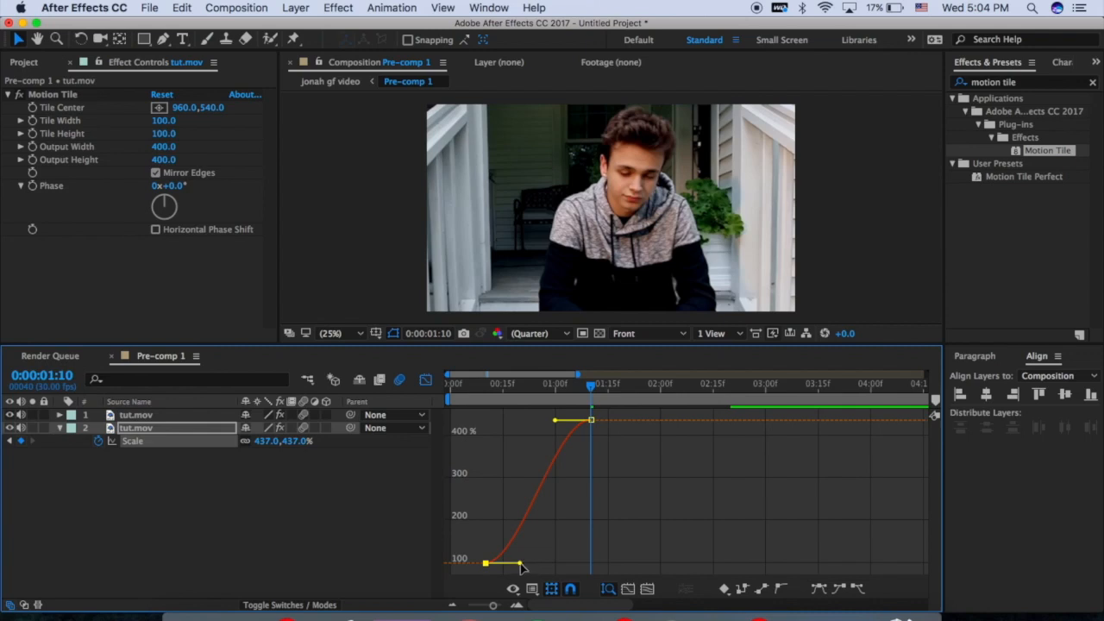
drag(522, 568, 576, 566)
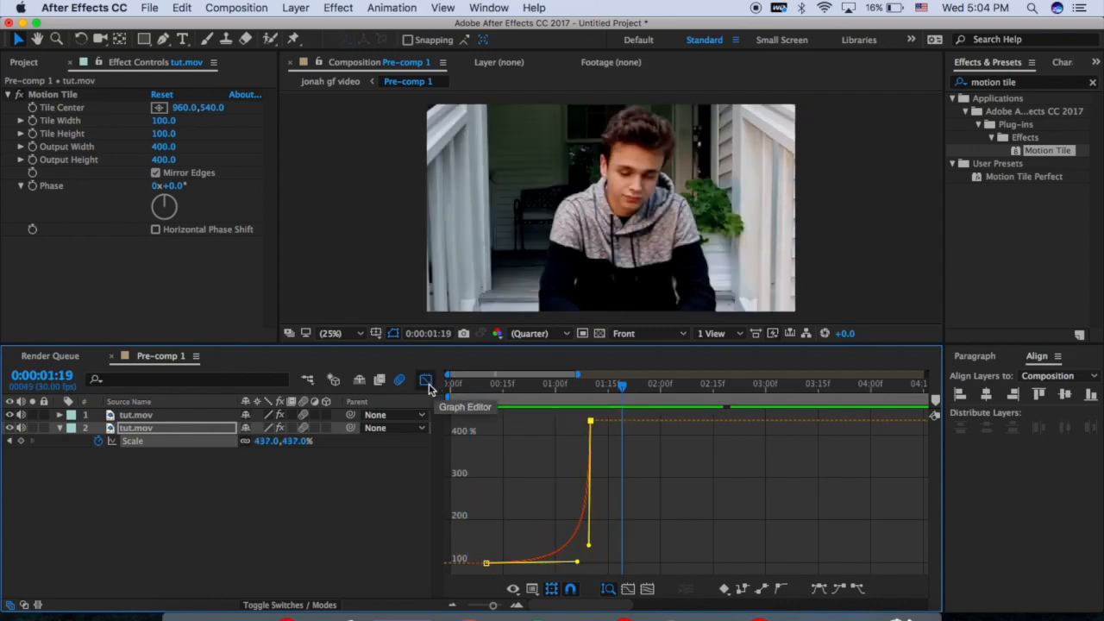
click(425, 380)
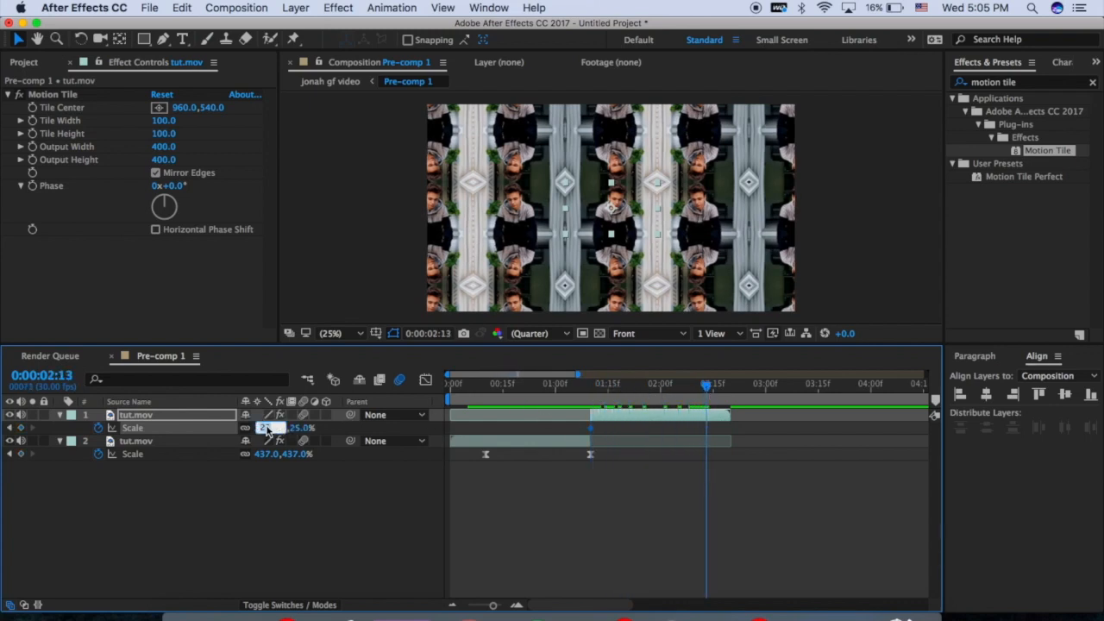
Step: Enter 100,100 as the porch clip's Scale keyframe at 0:00:02:13
text(100.0,100.0)
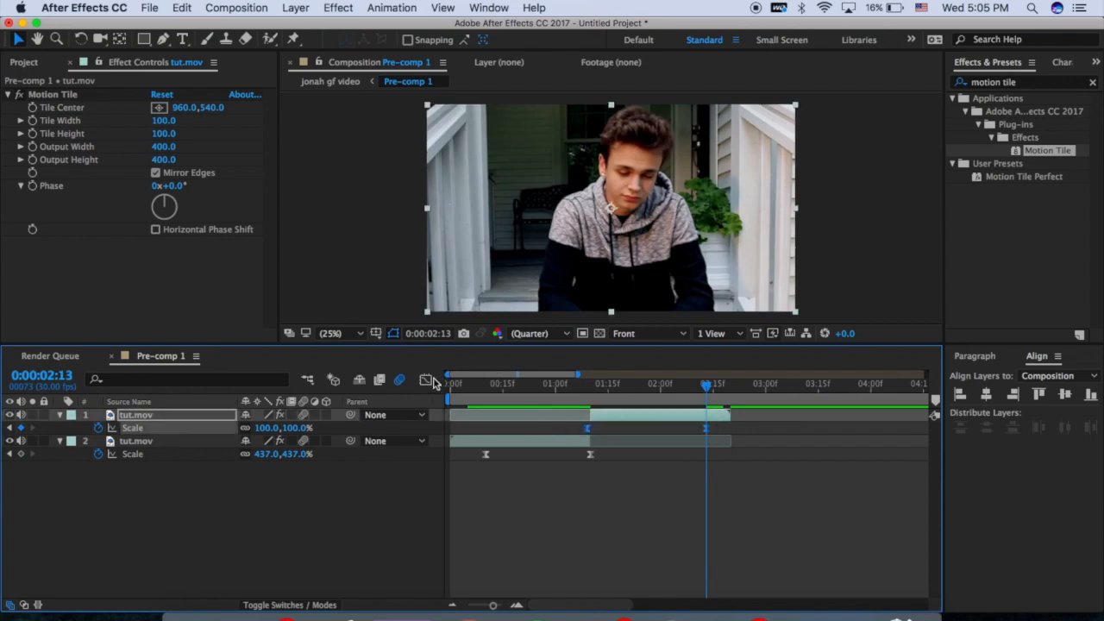
mouse_move(425, 380)
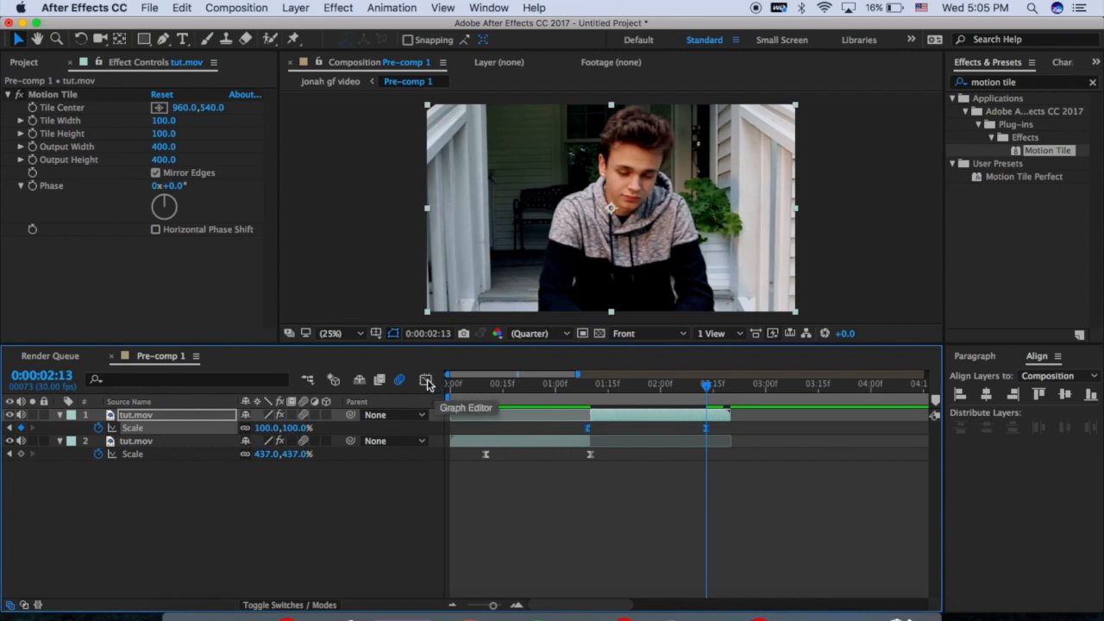
Step: Inspect the porch clip's Scale curve in the Graph Editor and preview around 0:00:01:03
click(425, 379)
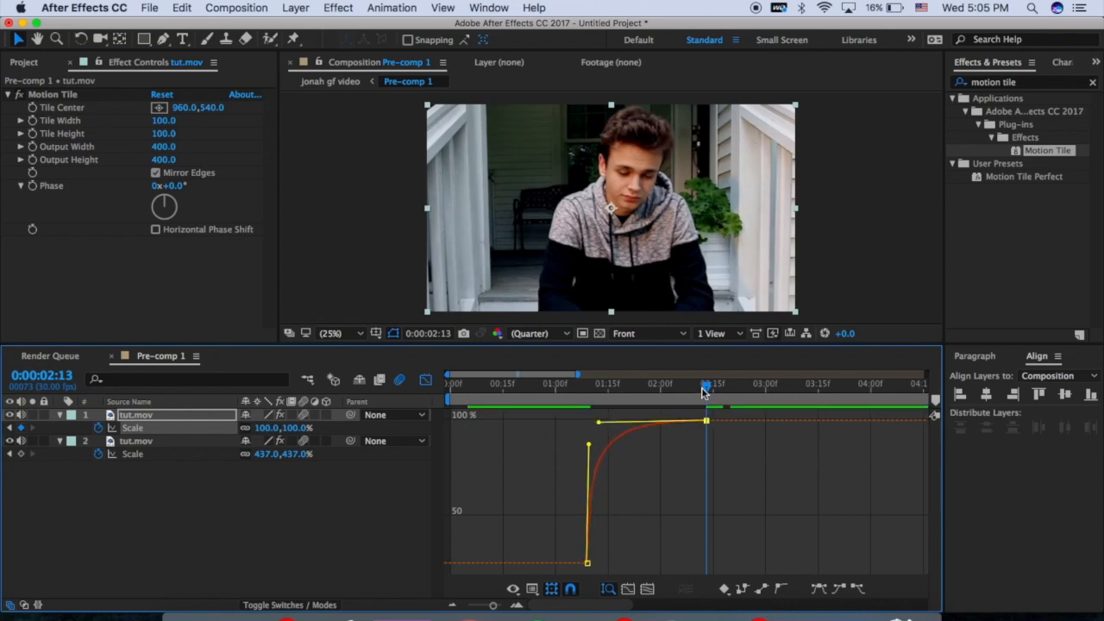
click(564, 384)
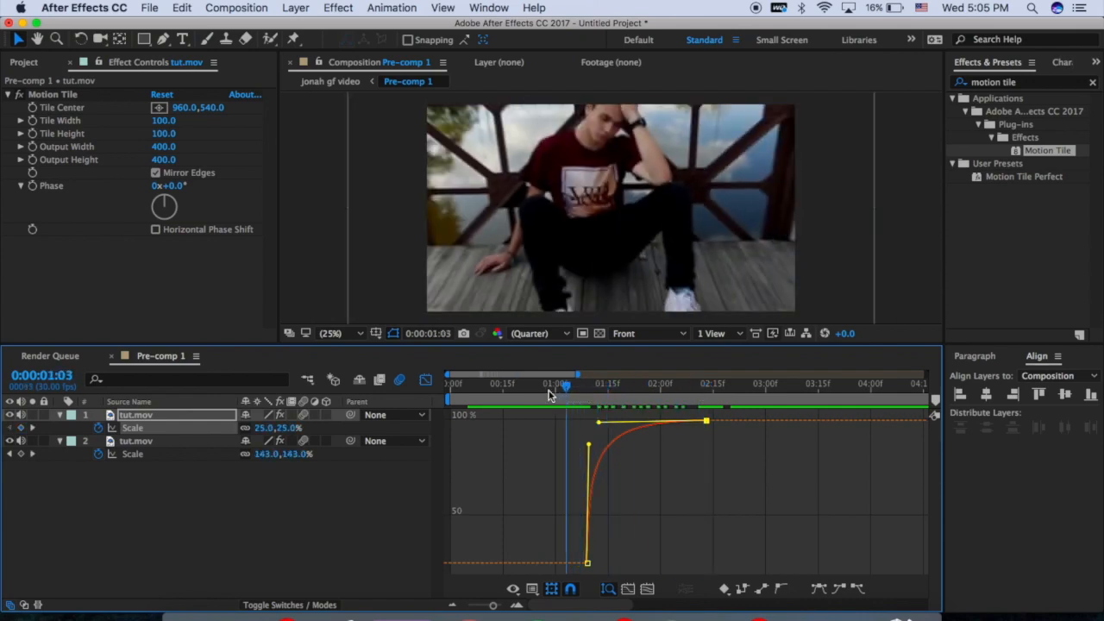